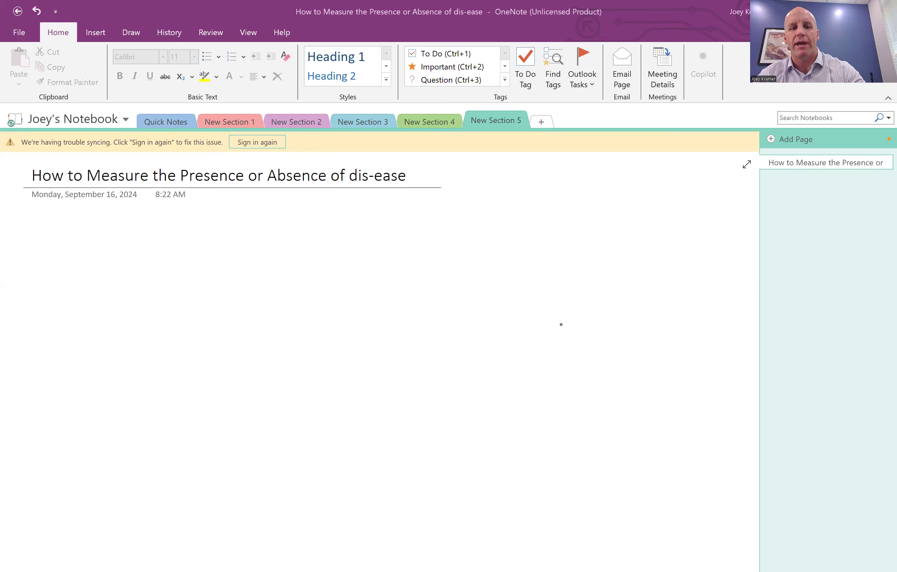
Step: Handwrite the 'Dis-ease' bullet, a dividing rule, and 'CNS' with an arrow after it
left_click(130, 32)
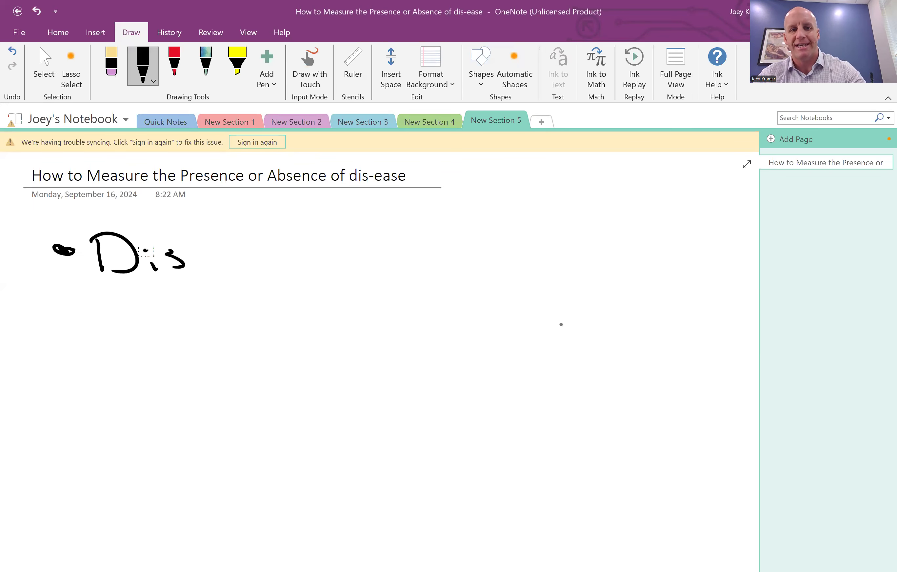
left_click_drag(183, 258, 315, 264)
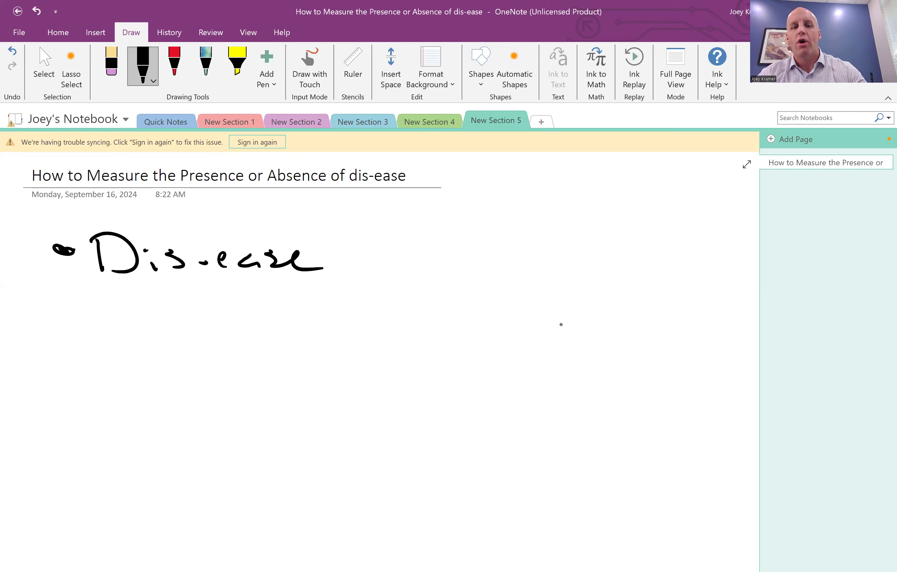
left_click_drag(35, 307, 351, 304)
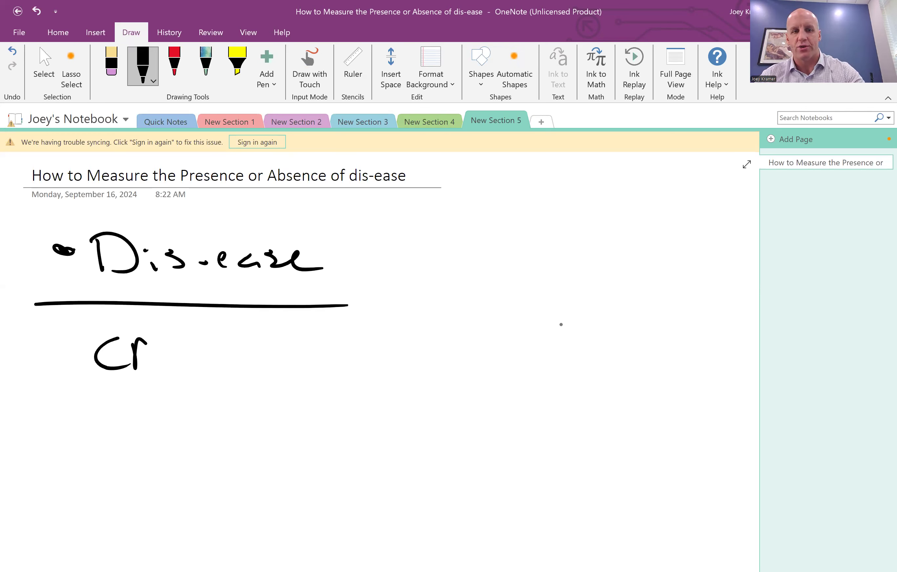
left_click_drag(149, 343, 309, 344)
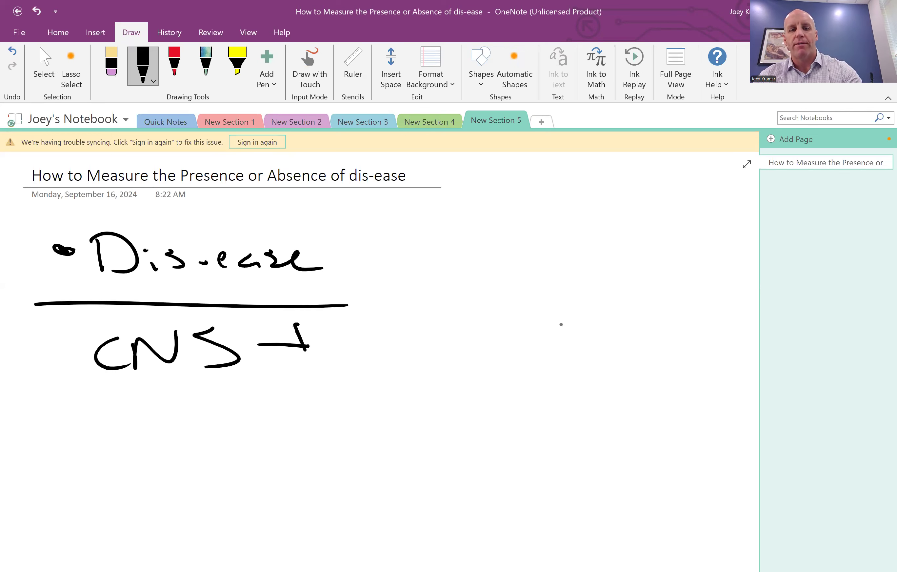
left_click_drag(303, 326, 326, 355)
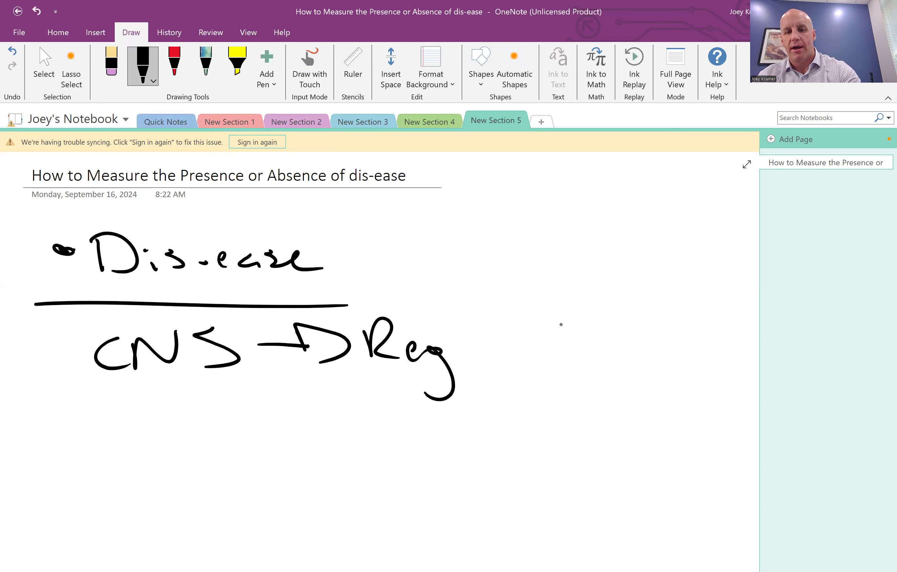
Step: Write 'Regulation of Adaptation', cross it out, and arrow down to a second 'Dis-ease'
left_click_drag(452, 344, 555, 349)
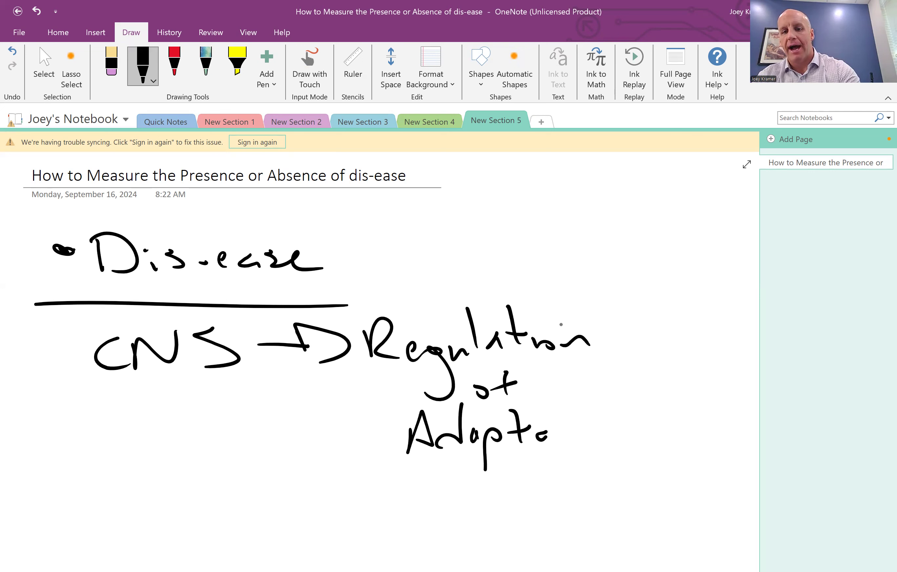
left_click_drag(550, 435, 623, 441)
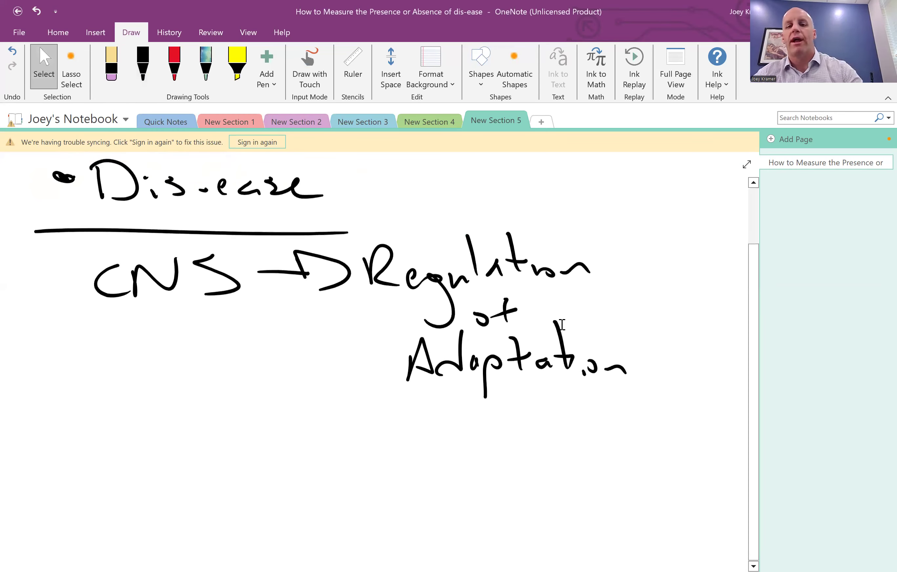
left_click_drag(412, 338, 578, 407)
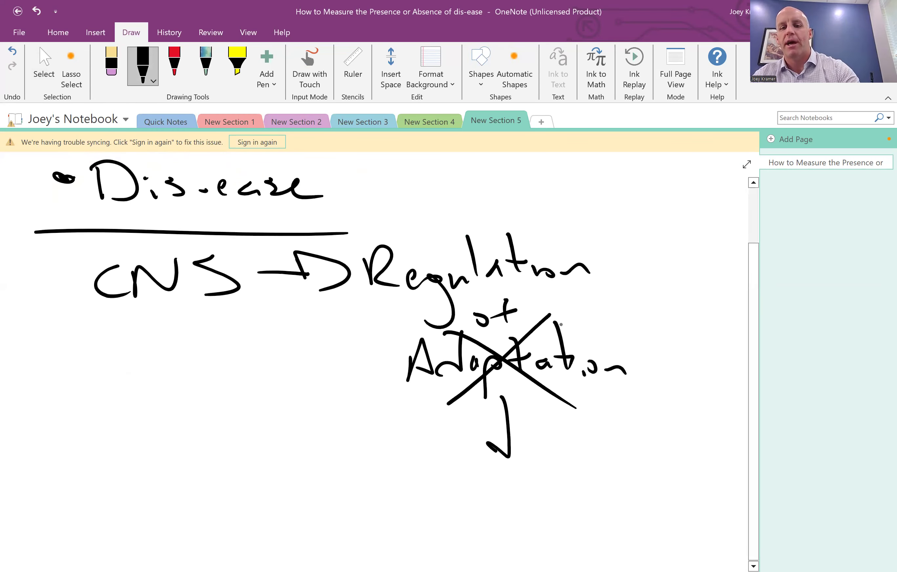
left_click_drag(504, 395, 504, 452)
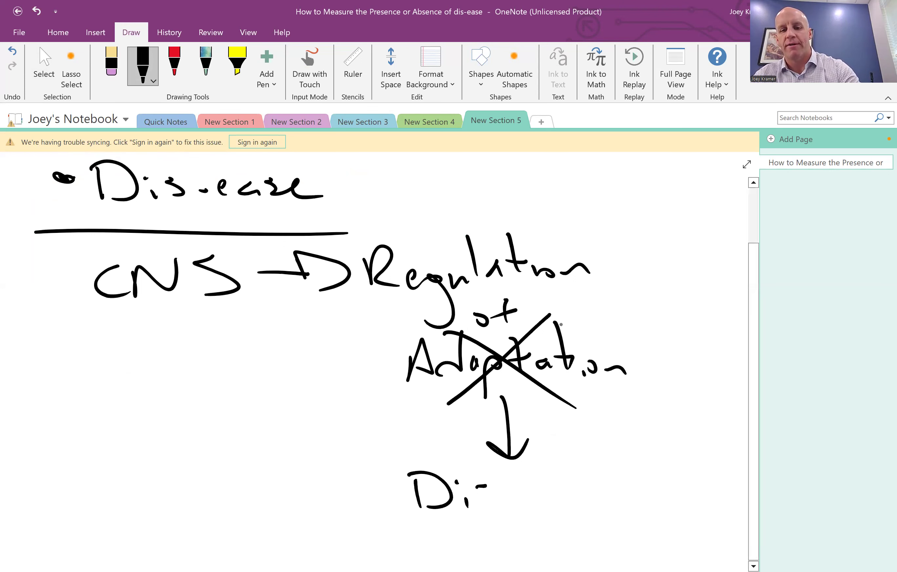
left_click_drag(487, 493, 577, 481)
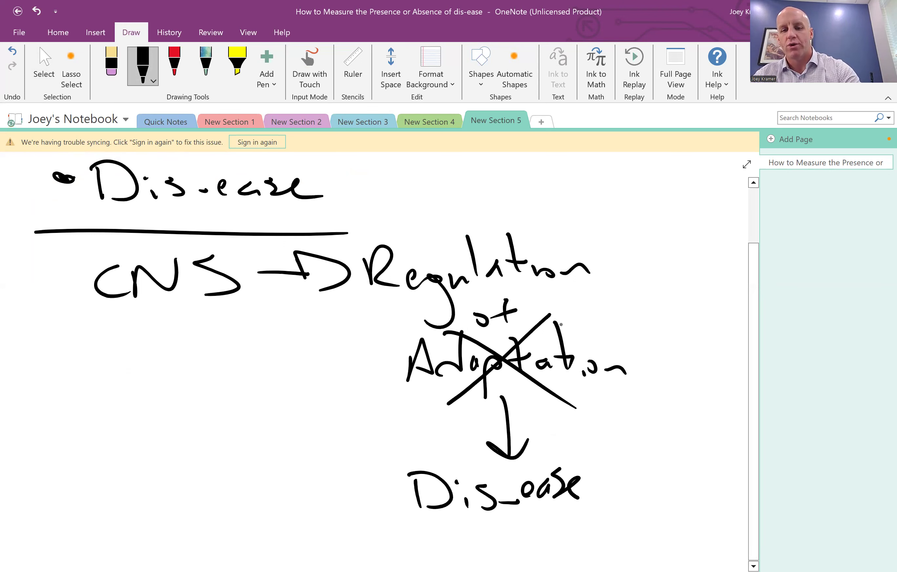
Step: Box the lower 'Dis-ease', arrow it left to 'Symptom', and start the numbered list 1–4 with M, O, P
scroll("down", 3)
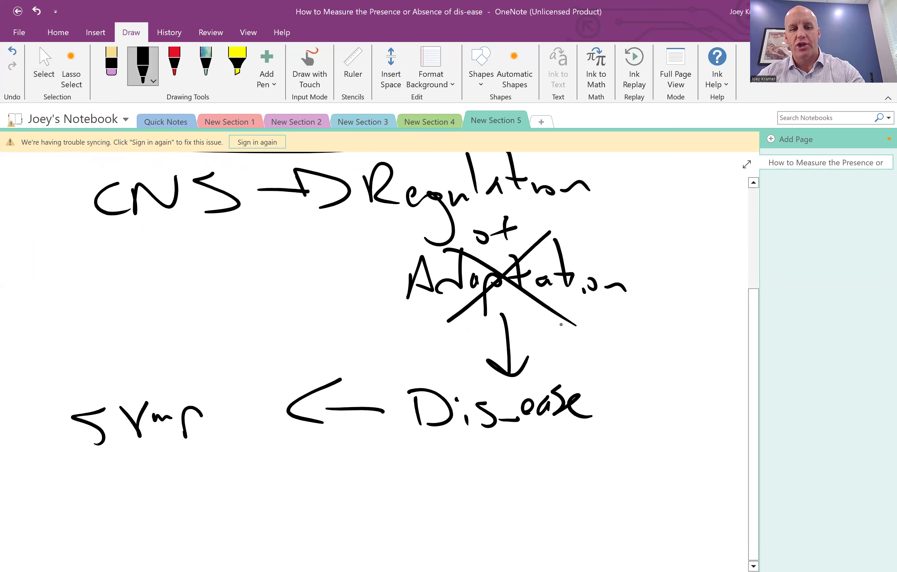
left_click_drag(200, 412, 252, 406)
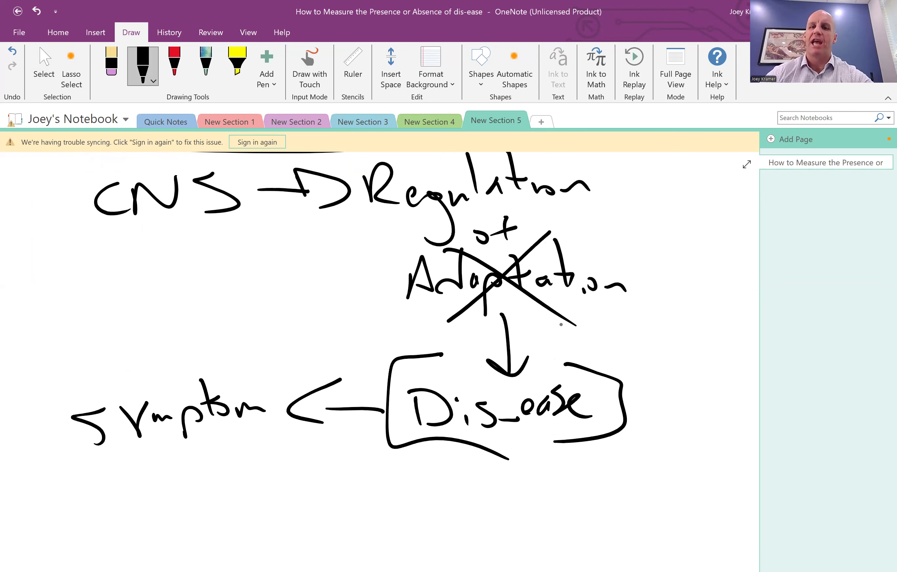
scroll("down", 3)
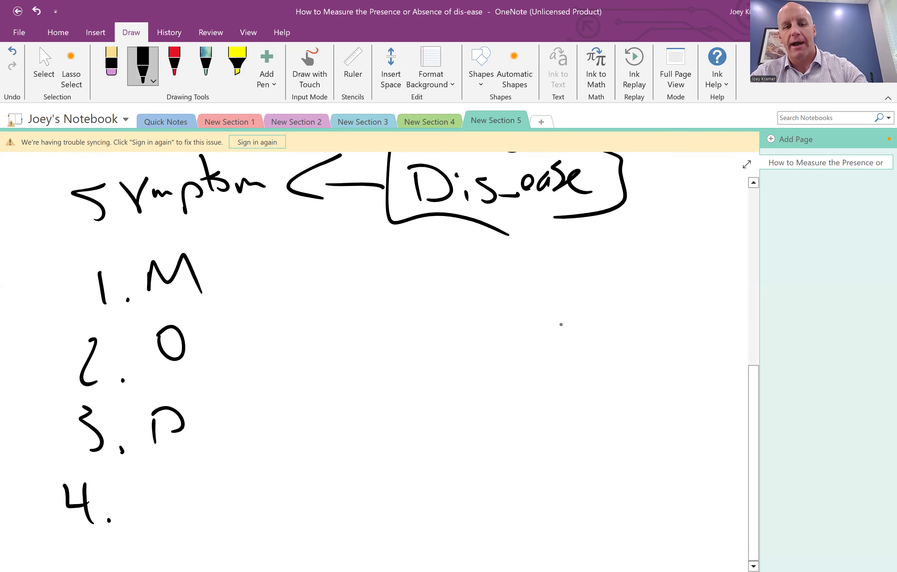
Step: Write item 1 'Malposition of Bone' and item 2 'Occlusion of hole'
left_click_drag(155, 475, 172, 516)
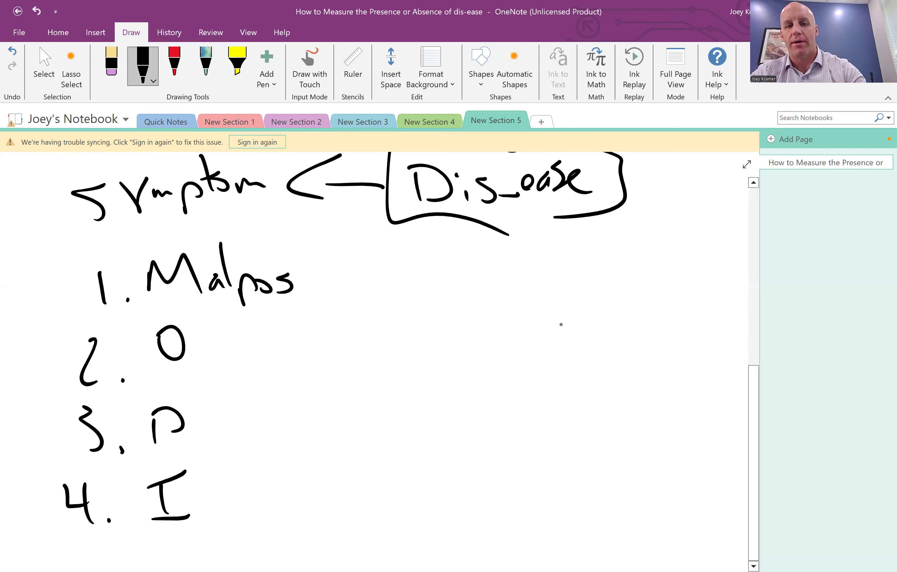
left_click_drag(298, 281, 366, 286)
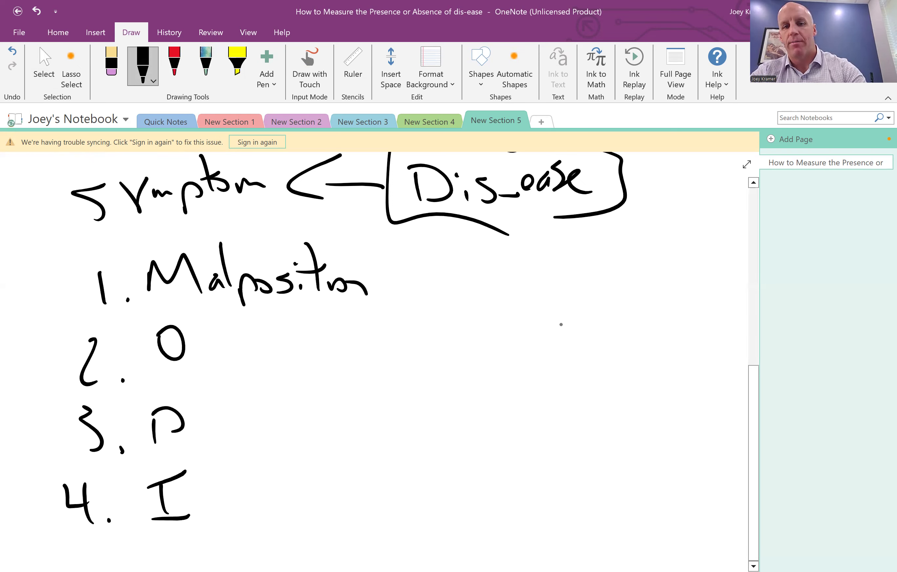
left_click_drag(378, 281, 521, 269)
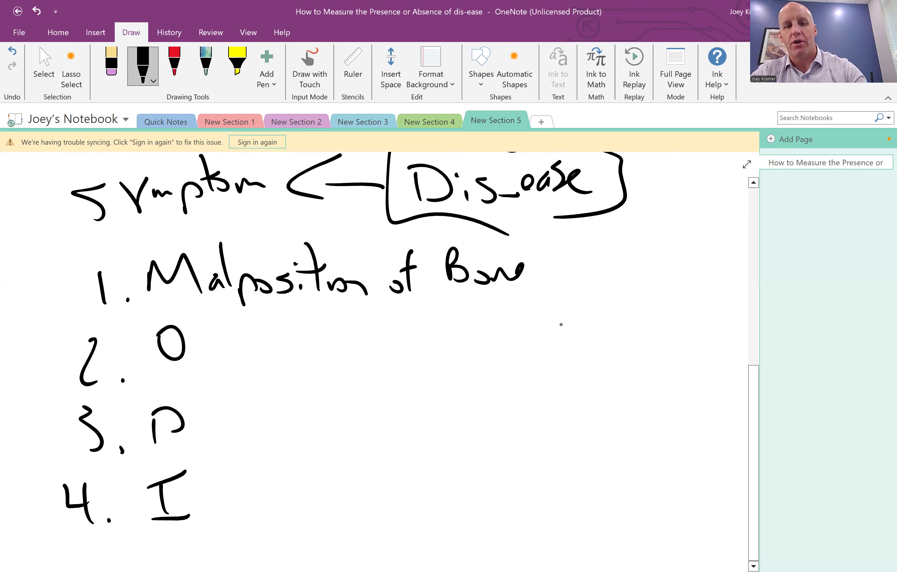
left_click_drag(160, 344, 298, 344)
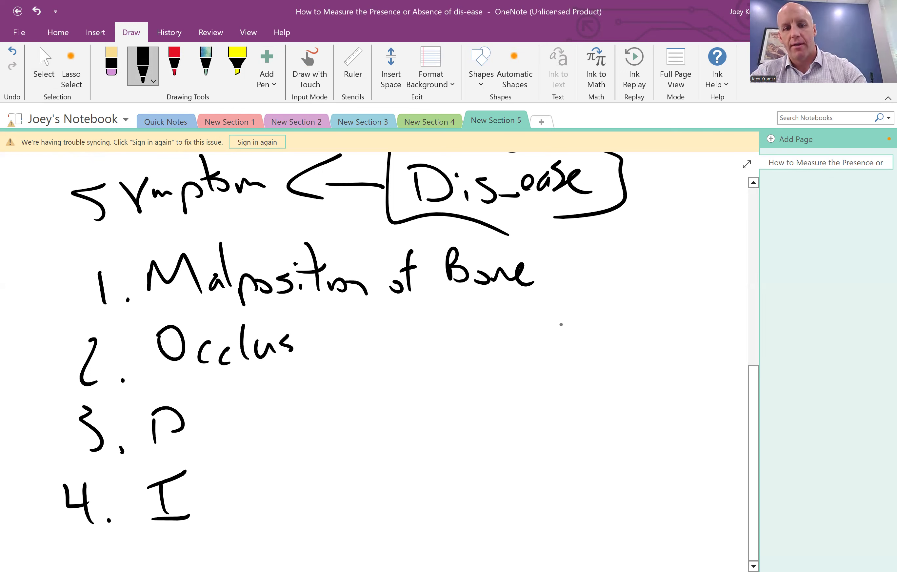
left_click_drag(298, 344, 401, 321)
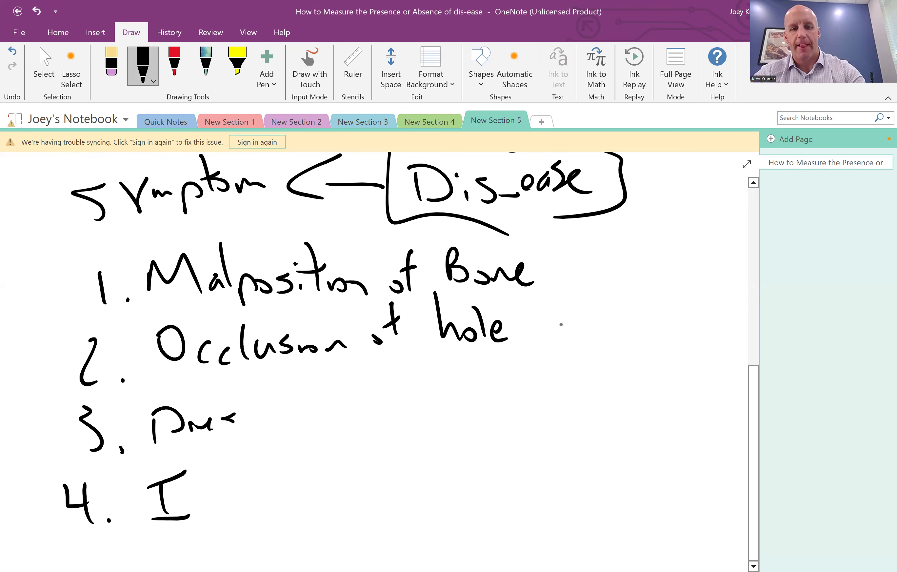
Step: Write 'Pressure on nerve' and 'Interference system', then bracket items 3–4 'Start' and 1–2 'End'
left_click_drag(211, 418, 298, 418)
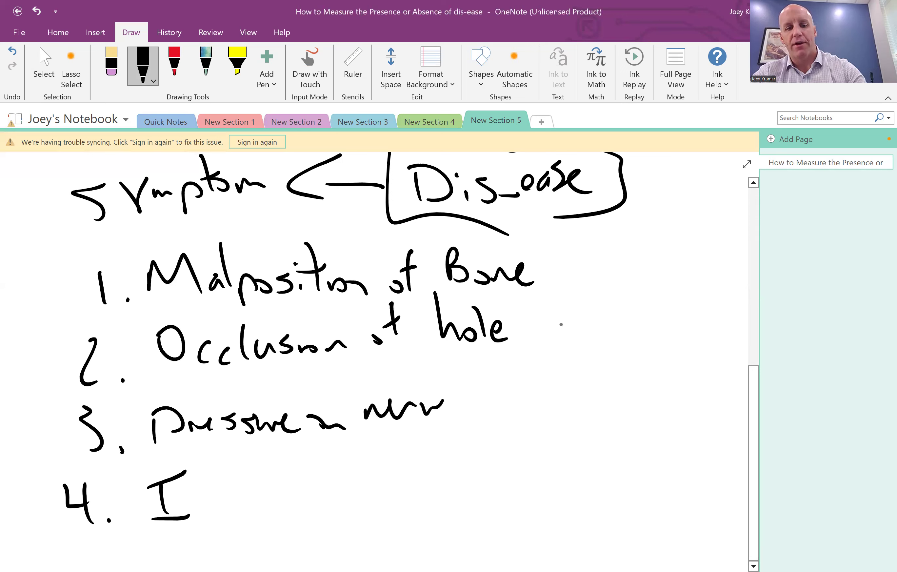
left_click_drag(189, 498, 251, 504)
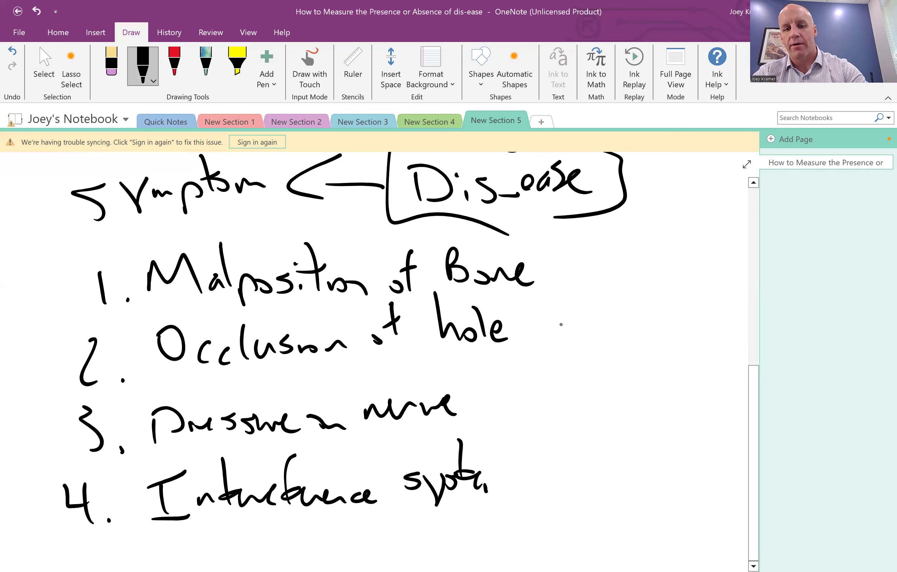
left_click_drag(475, 389, 527, 378)
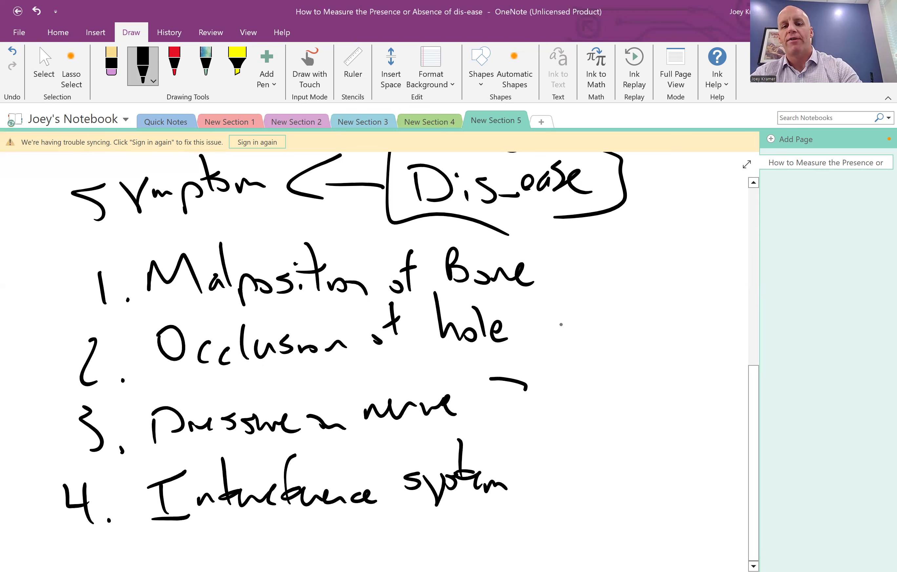
left_click_drag(527, 235, 532, 510)
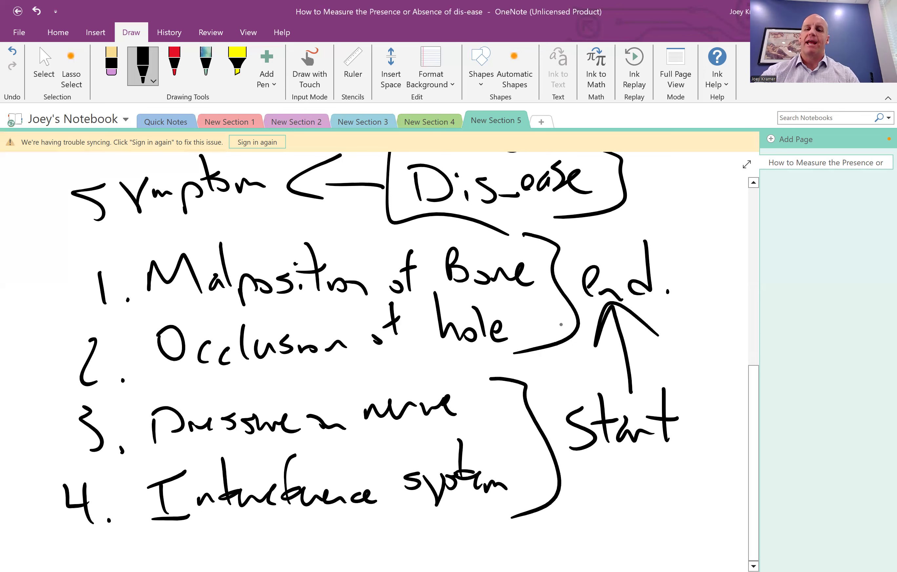
Step: Circle items 3 and 4 and add an arrow to handwritten 'HRV, EEG, Therm'
scroll("down", 3)
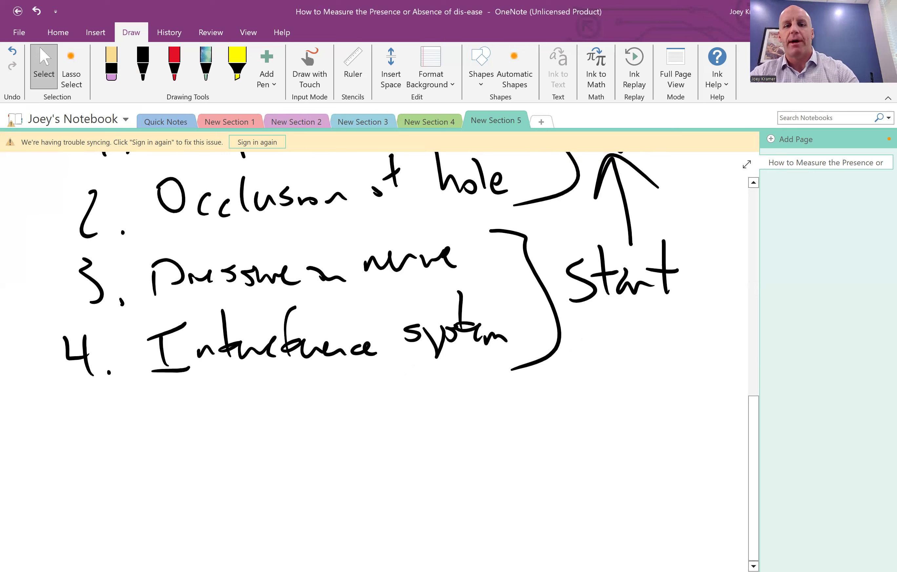
left_click_drag(343, 375, 509, 371)
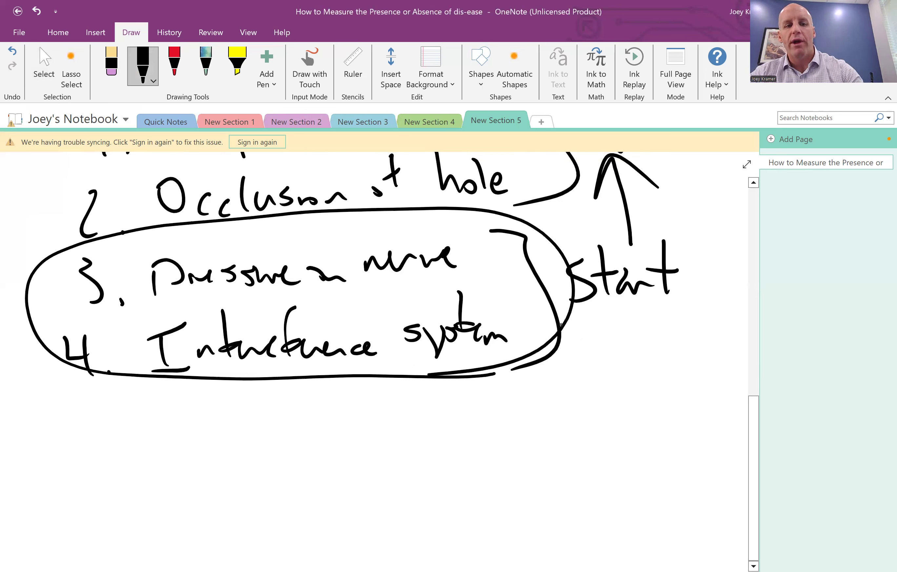
left_click_drag(57, 401, 145, 469)
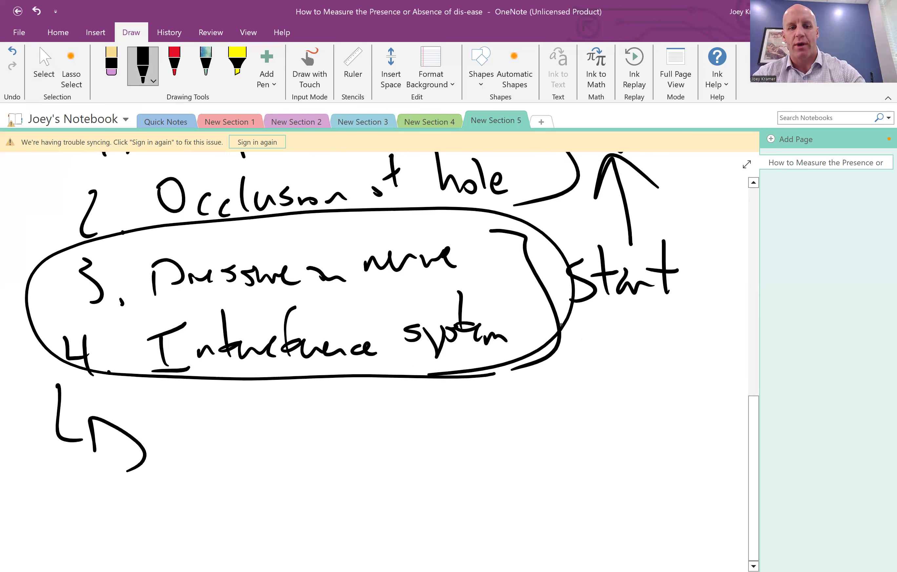
left_click_drag(160, 424, 212, 453)
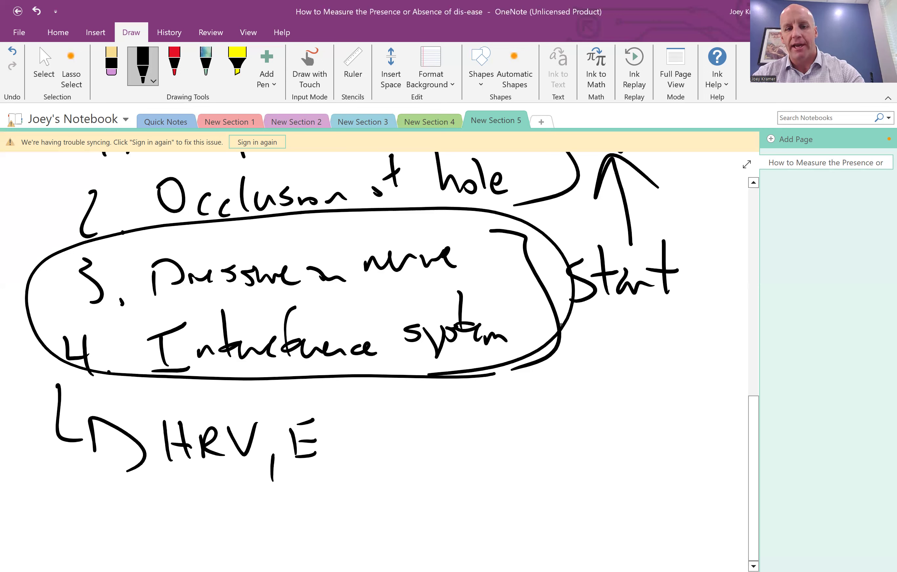
left_click_drag(303, 441, 418, 464)
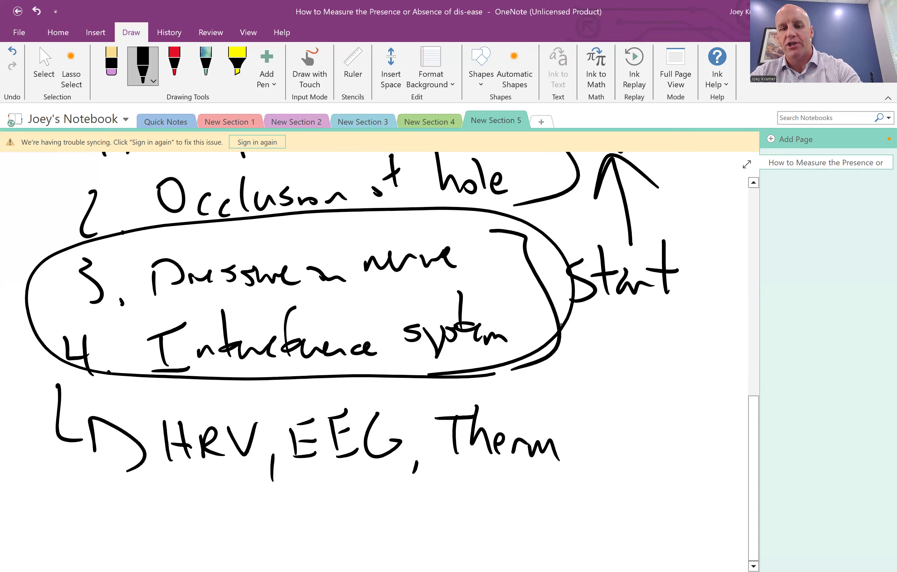
left_click_drag(424, 400, 578, 493)
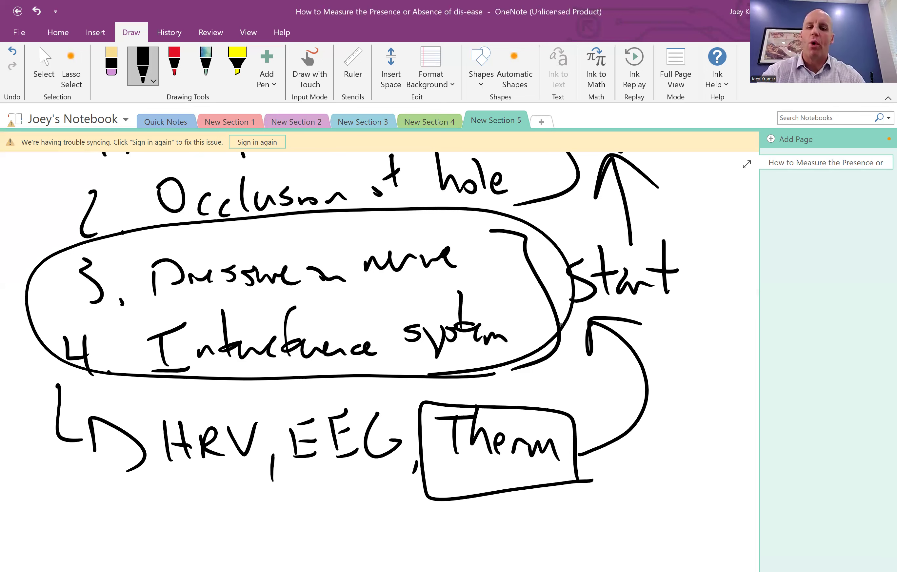
Step: Write 'Dynamic Adapt. Fxn' with a straight-line box graph and 'Maladapt Dysfxn' with a wavy-line box graph
scroll("down", 3)
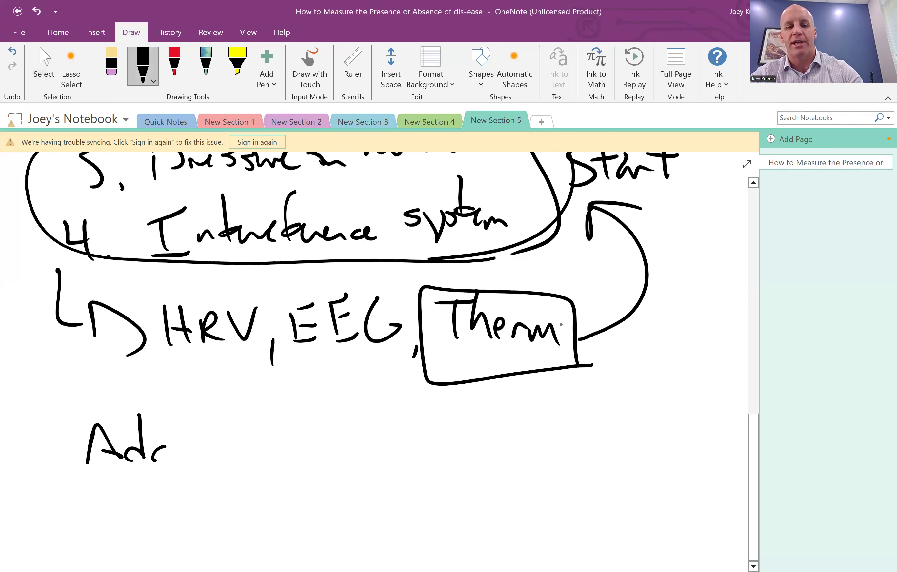
left_click_drag(166, 441, 215, 458)
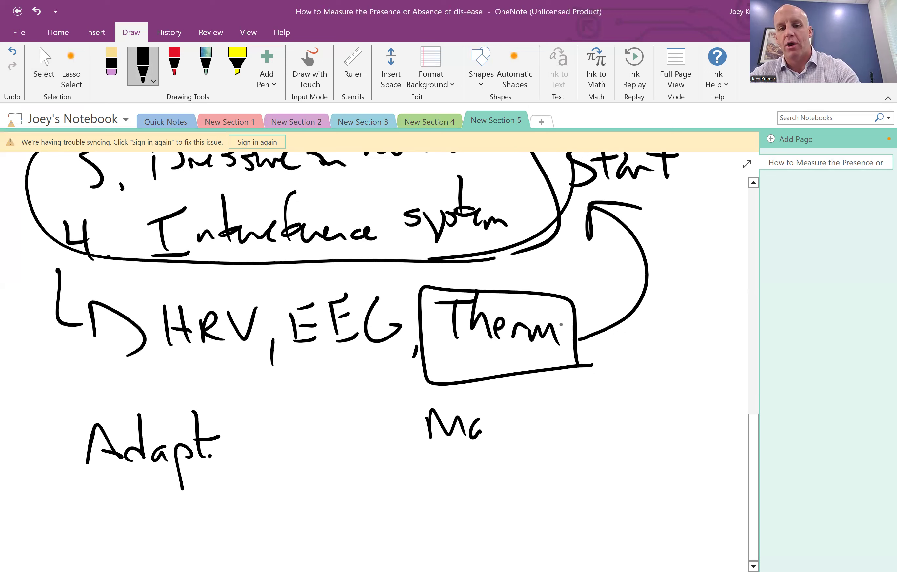
left_click_drag(486, 426, 595, 426)
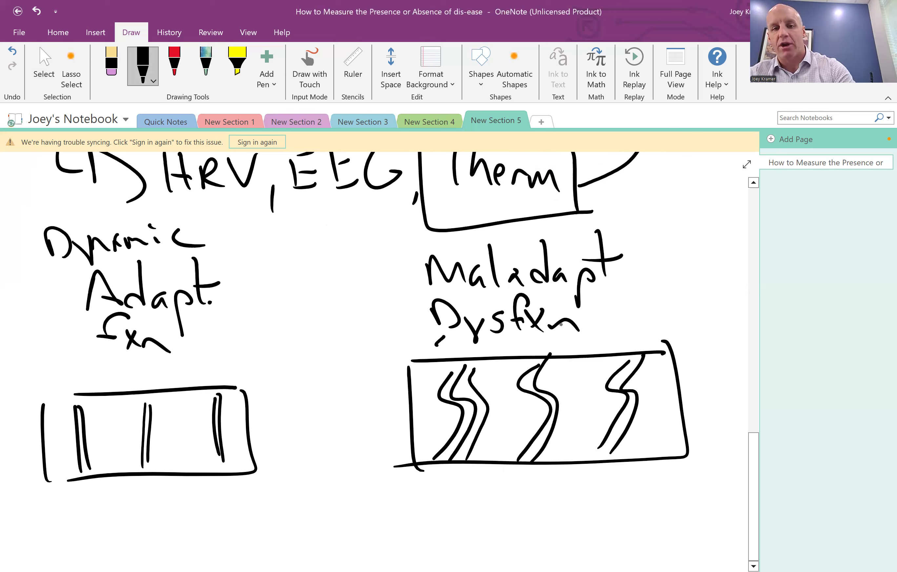
left_click_drag(441, 344, 550, 352)
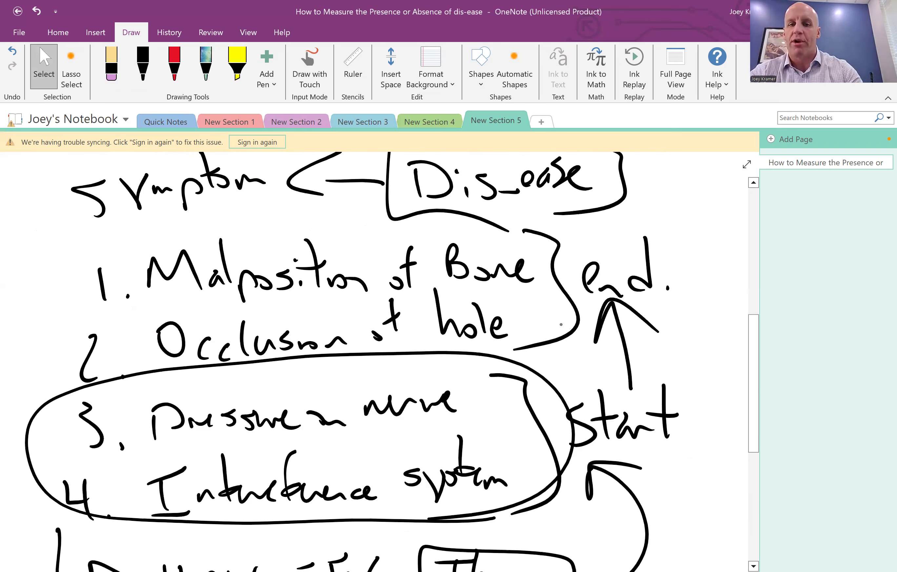
Step: Re-circle items 3–4, draw a wavy divider under the graphs, and circle the maladaptive graph labelled 'Static'
left_click(142, 65)
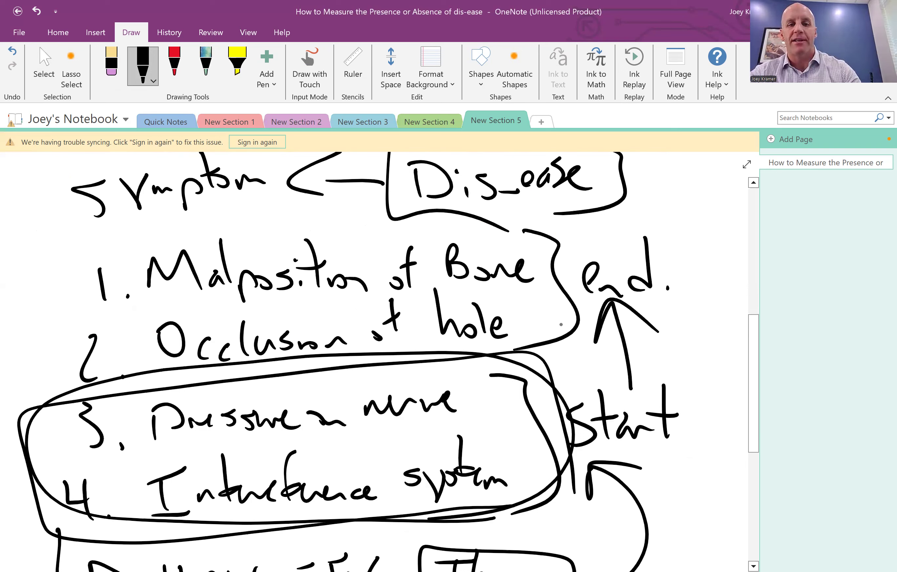
left_click_drag(23, 327, 74, 303)
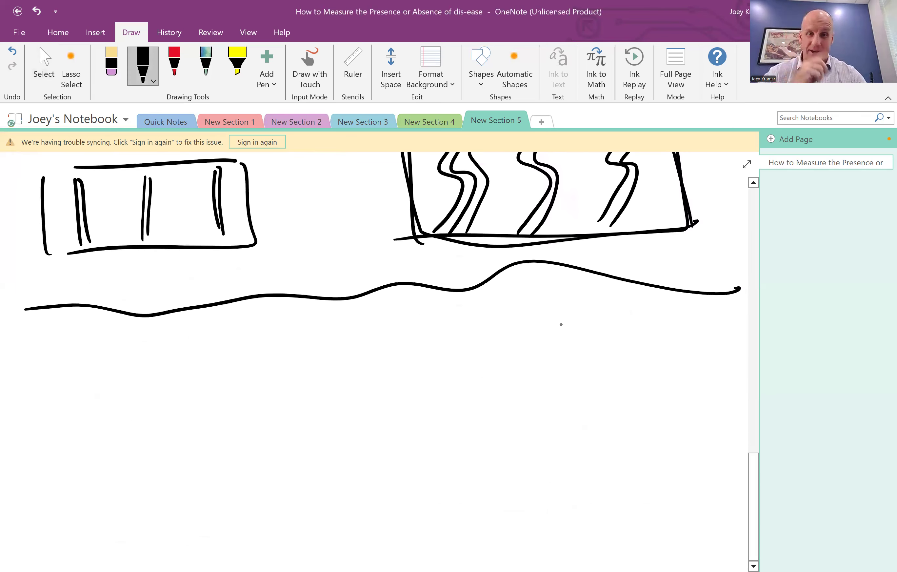
left_click_drag(320, 174, 317, 215)
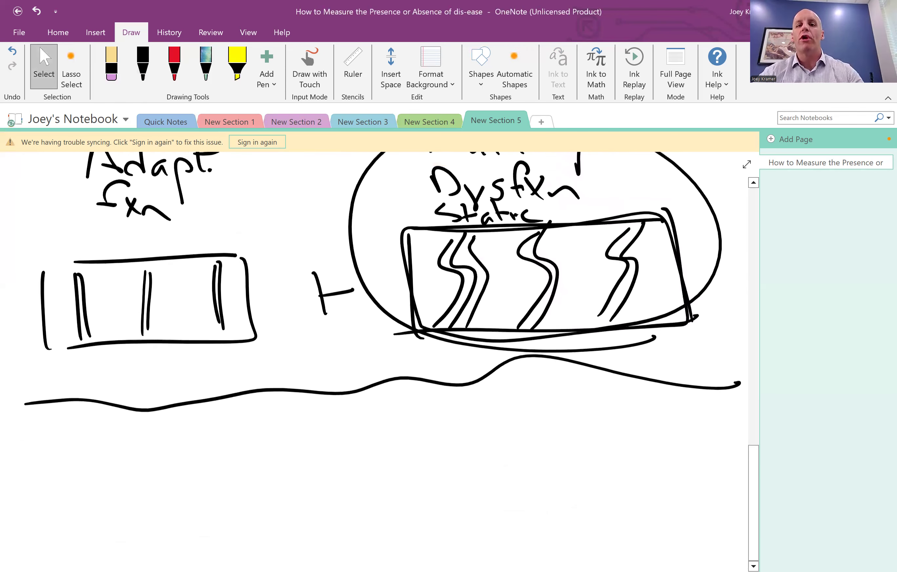
Step: Ink 'Structure imaging' branching to boxed 'X-ray', 'Cone Beam CT', and 'Disease' listing Tumor, Inflammatory, fx
scroll("down", 3)
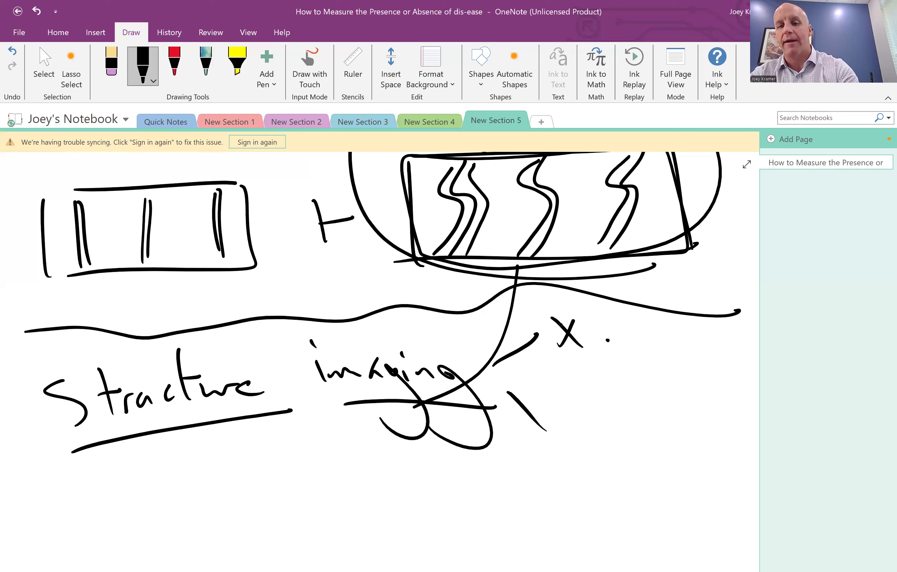
left_click_drag(595, 343, 675, 355)
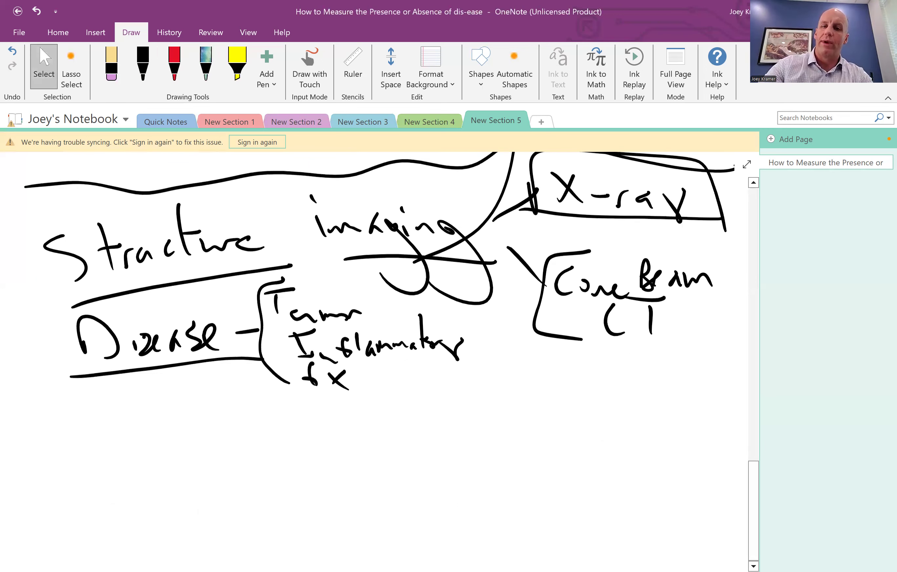
Step: Write 'Malp of bone' and 'Occlusion – distortion of spring' with a curve to the numbered vertebra sketch
scroll("down", 3)
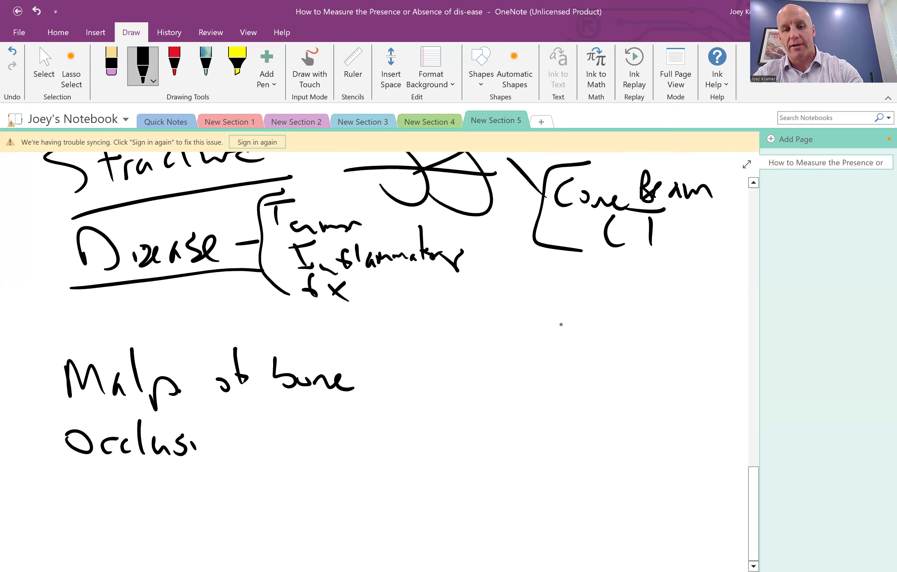
left_click_drag(206, 435, 320, 435)
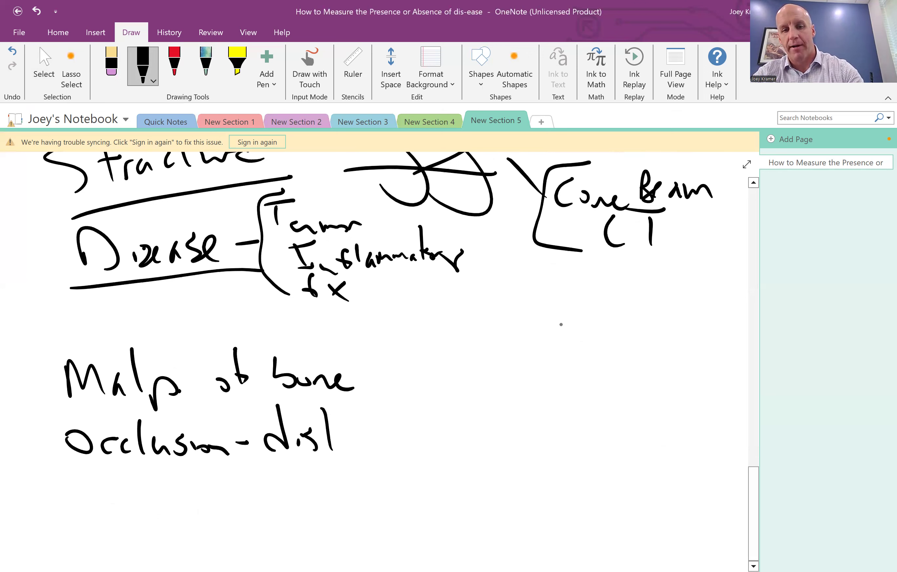
left_click_drag(326, 435, 401, 435)
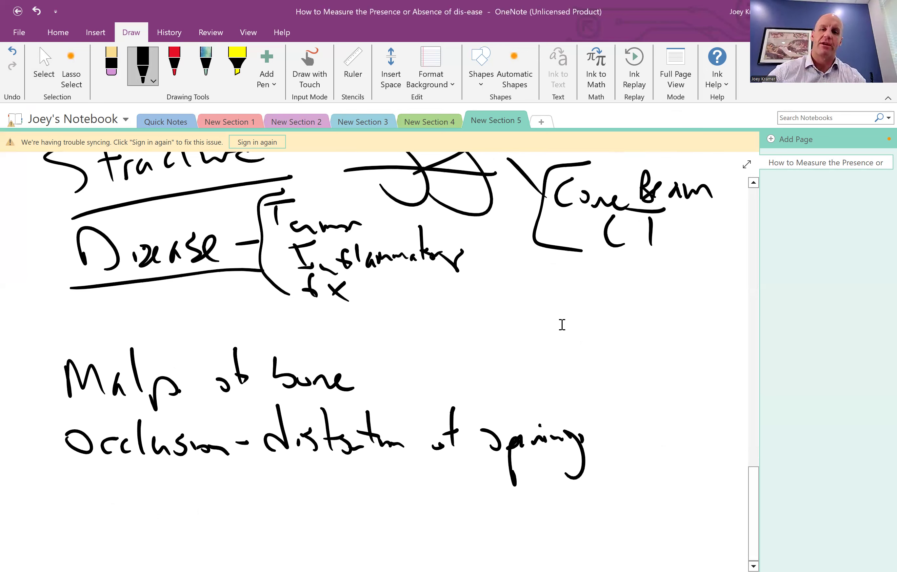
scroll("down", 3)
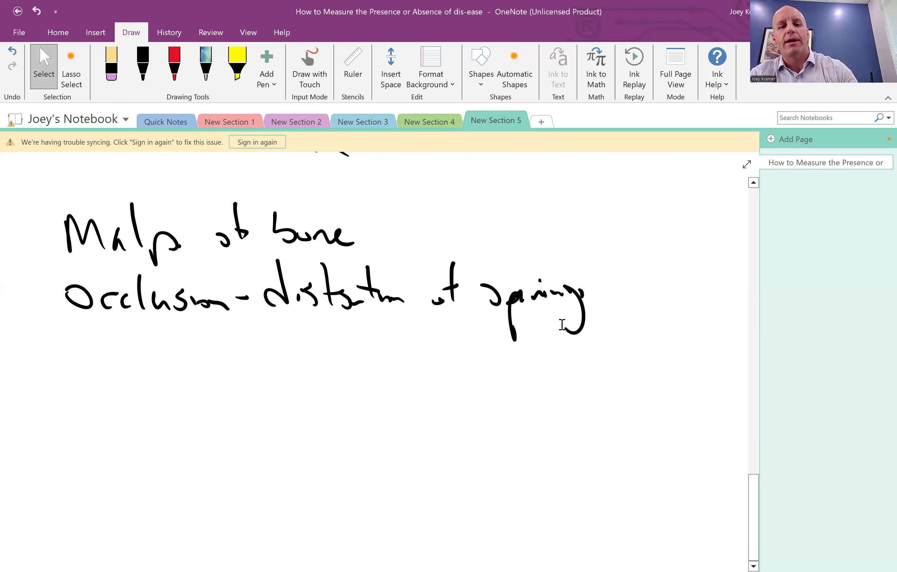
left_click(142, 65)
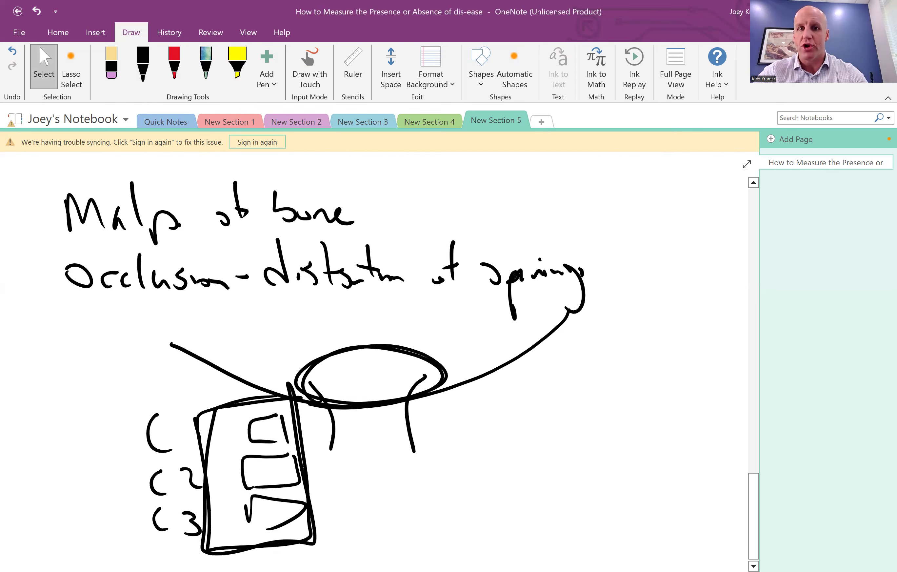
Step: Draw a tilted-head stick figure with an arrow and a second face labelled 'AD' below the vertebrae
scroll("down", 3)
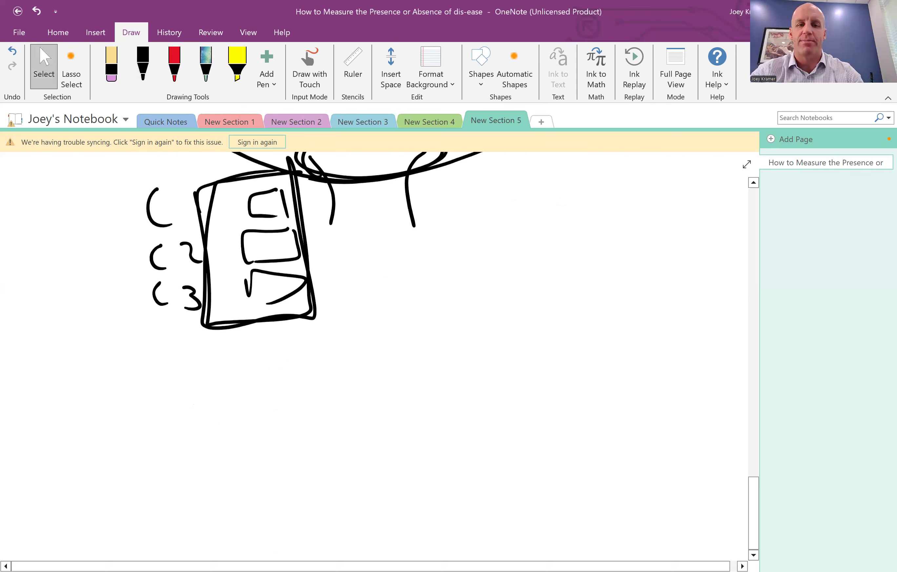
left_click(143, 64)
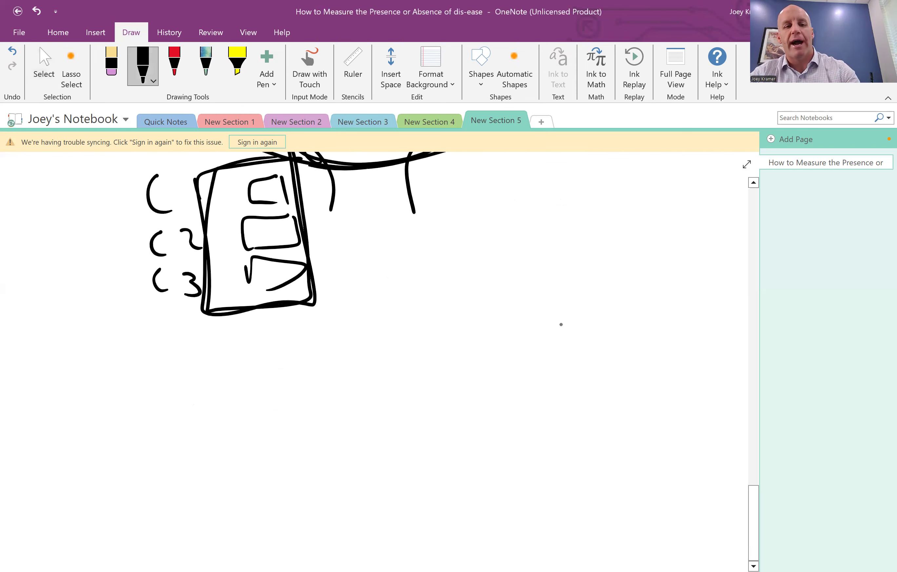
left_click_drag(92, 360, 183, 389)
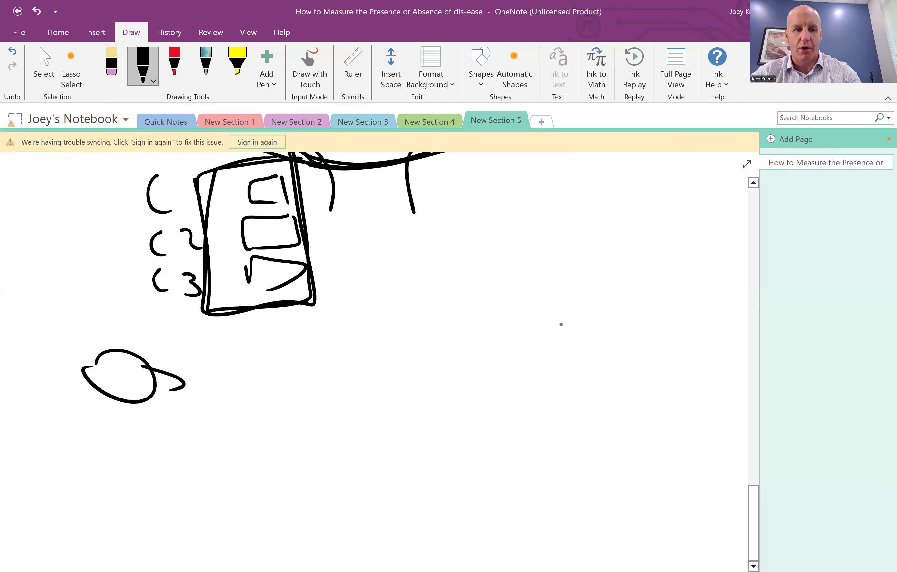
left_click_drag(124, 364, 141, 393)
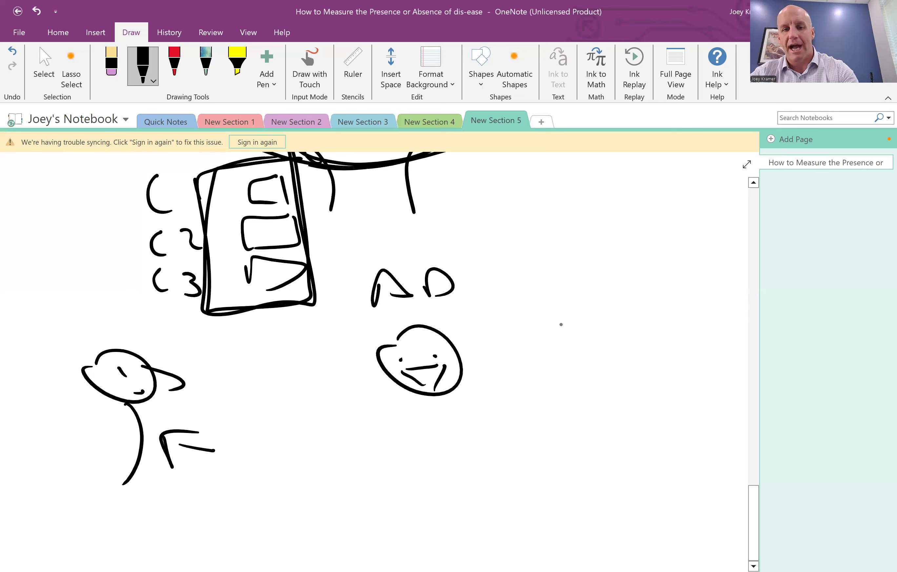
left_click_drag(426, 395, 428, 479)
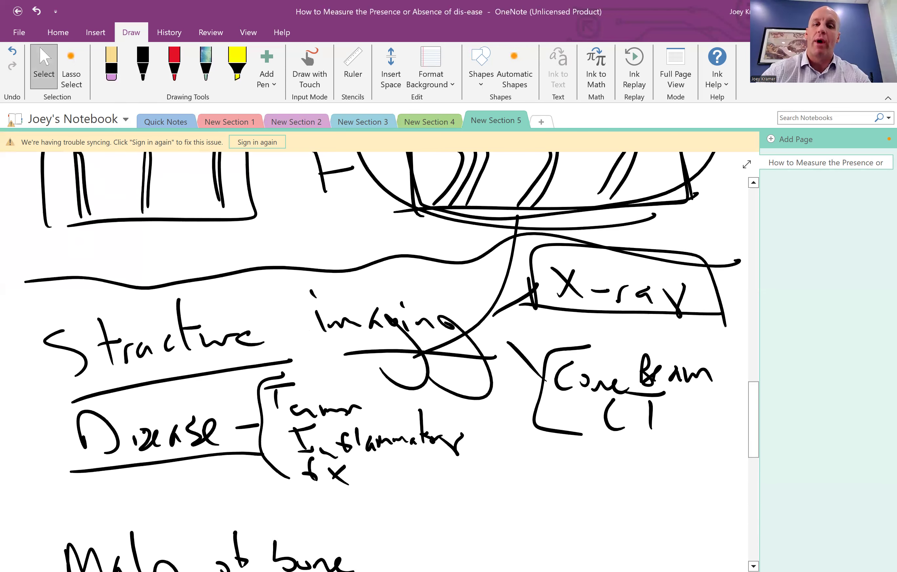
Step: Circle items 1–2, re-outline the graphs and X-ray, add a third figure and write '1.2.3.4 → How'
scroll("down", 3)
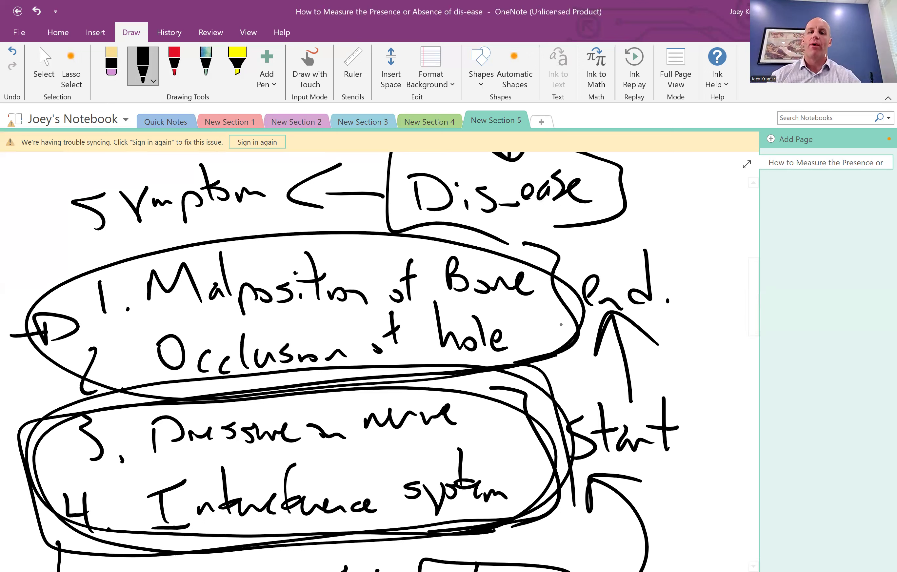
scroll("down", 3)
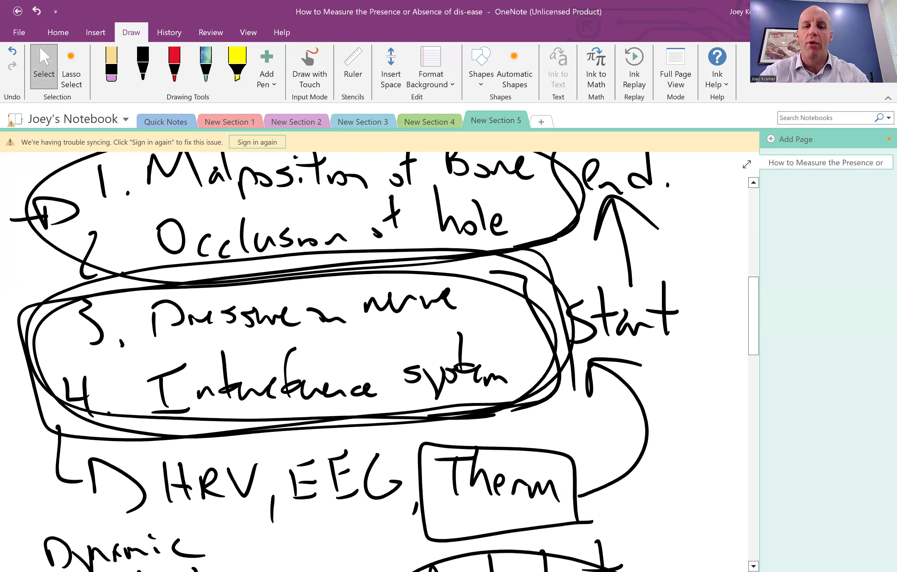
scroll("down", 3)
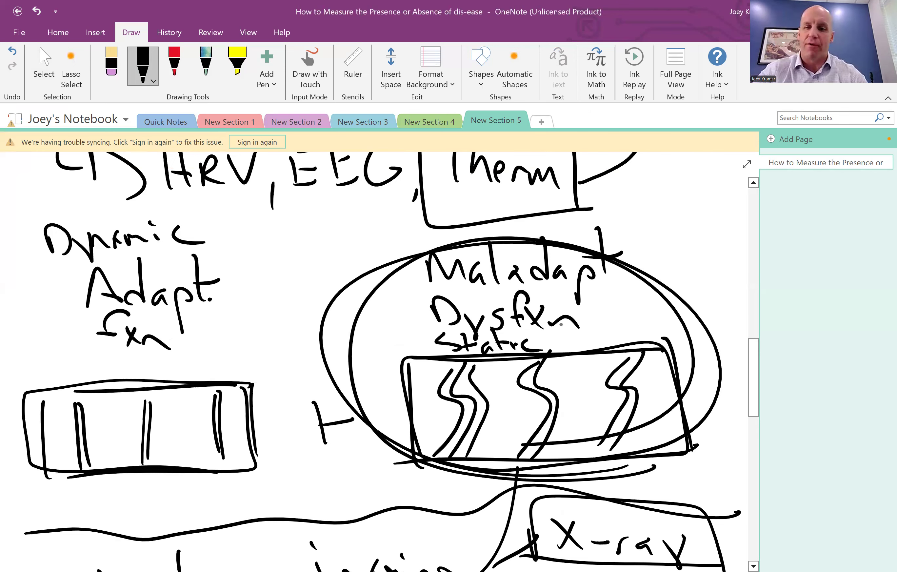
scroll("down", 3)
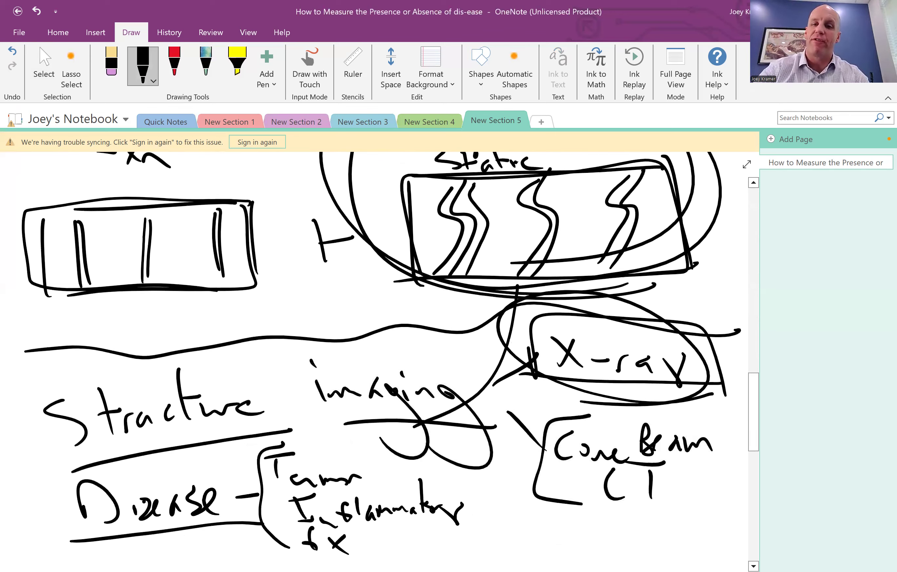
scroll("down", 3)
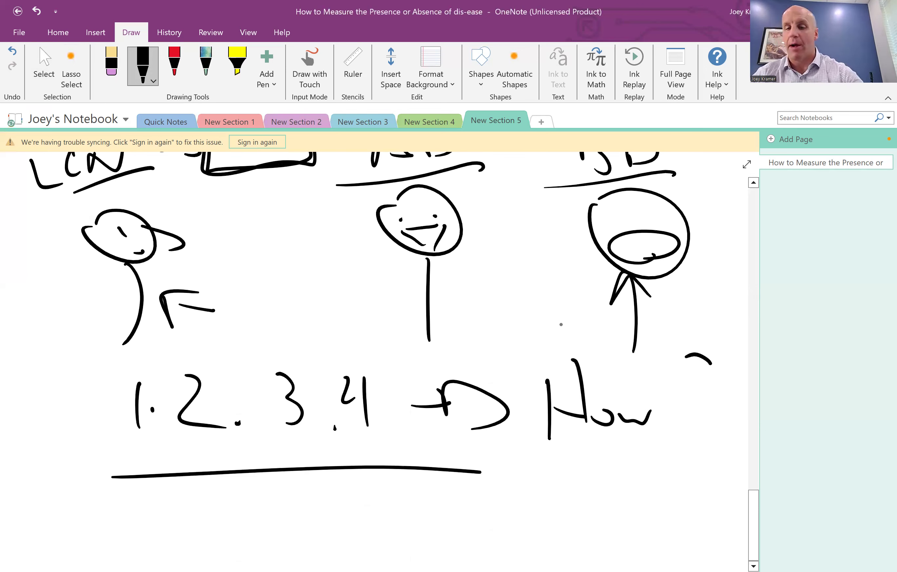
Step: Ink the question mark and underline after 'How', completing '1.2.3.4 → How?', then return to Select
left_click_drag(692, 355, 727, 452)
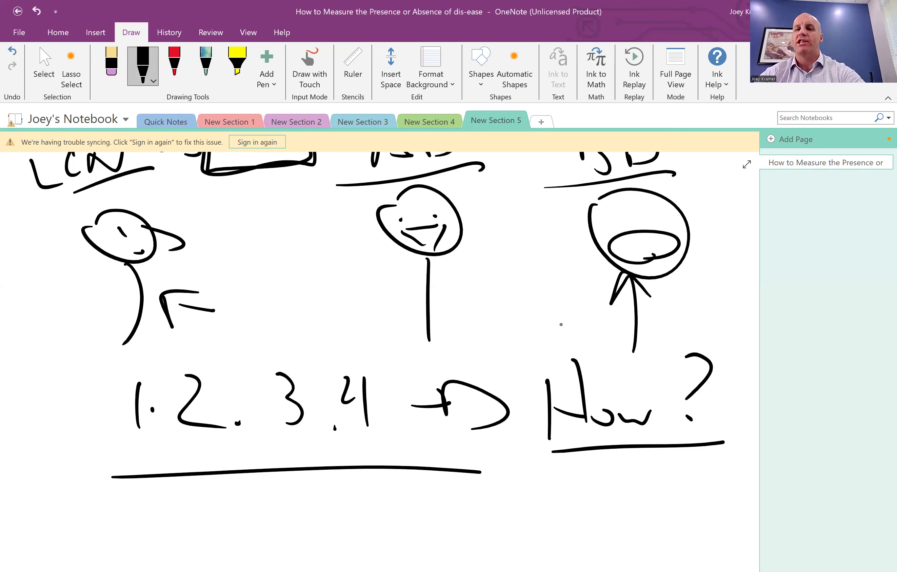
mouse_move(730, 166)
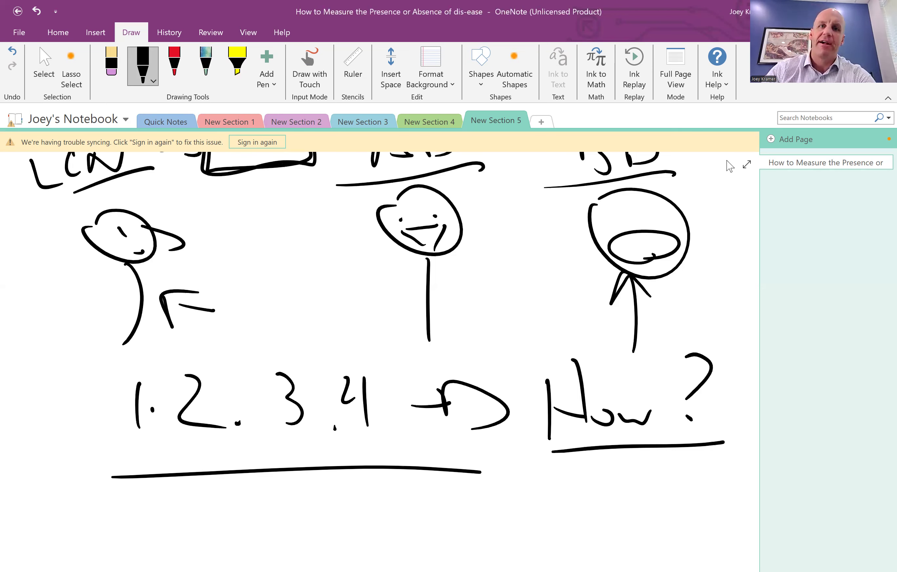
left_click(44, 63)
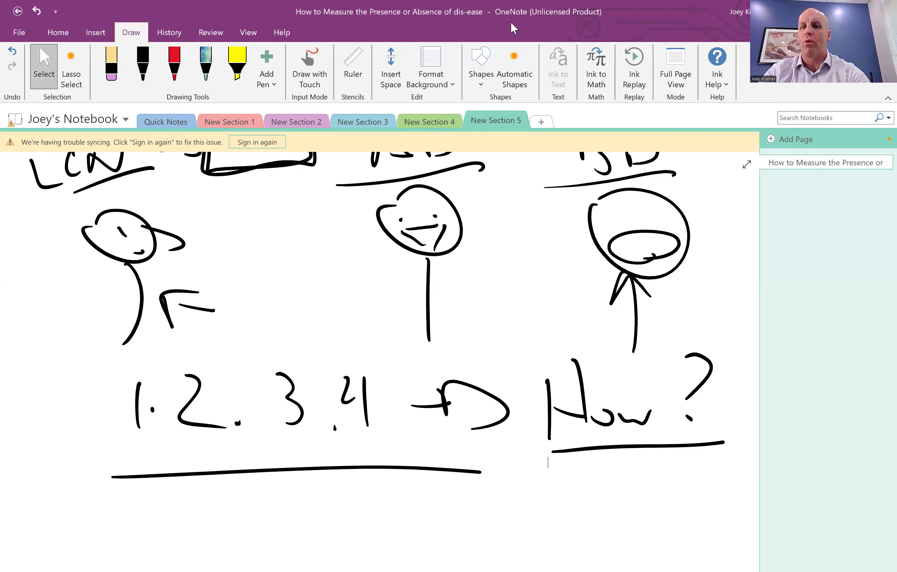